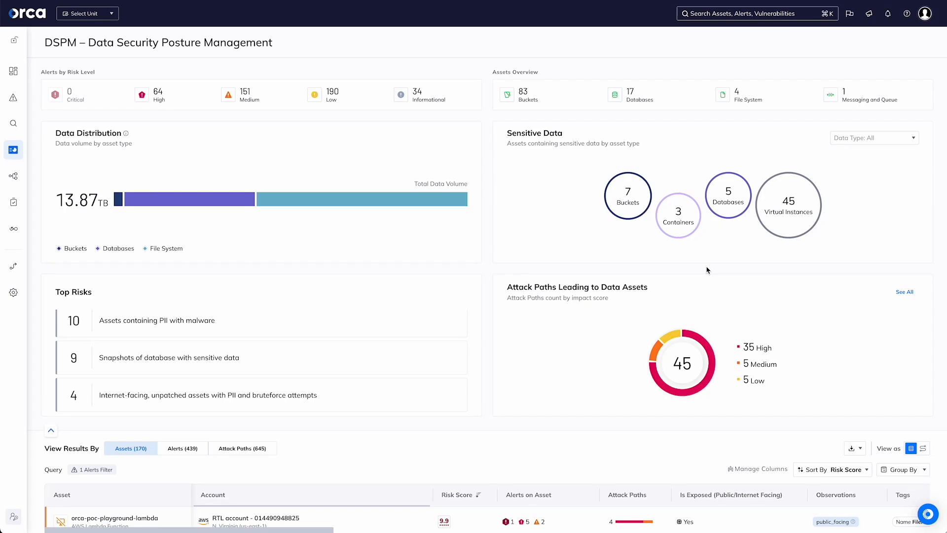
pyautogui.moveTo(474, 294)
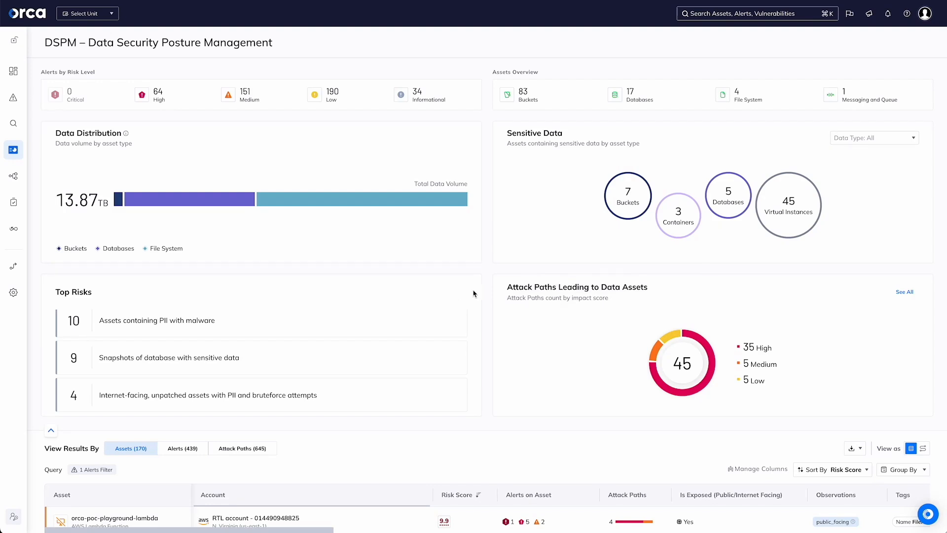
# Step: Scroll the DSPM dashboard down to the View Results By Assets table ranked by risk score
pyautogui.scroll(-3)
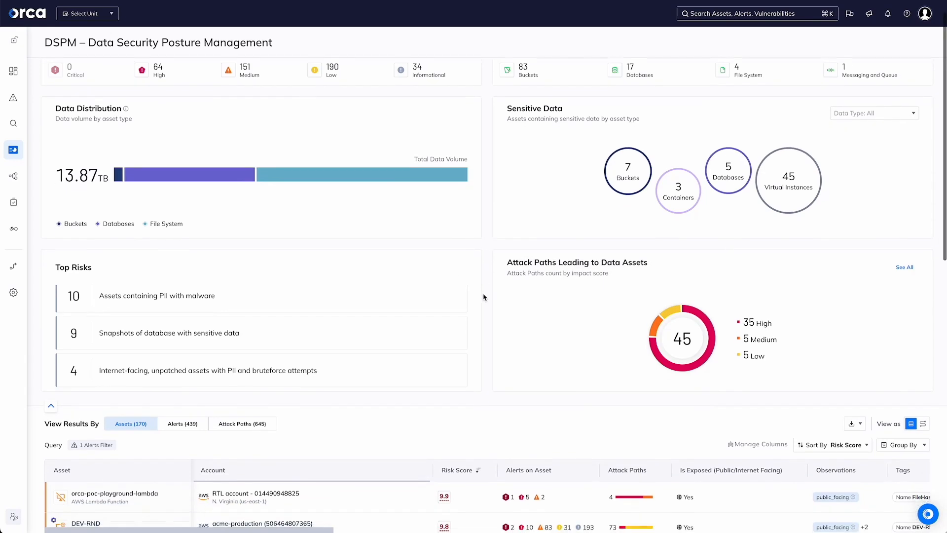
pyautogui.scroll(-3)
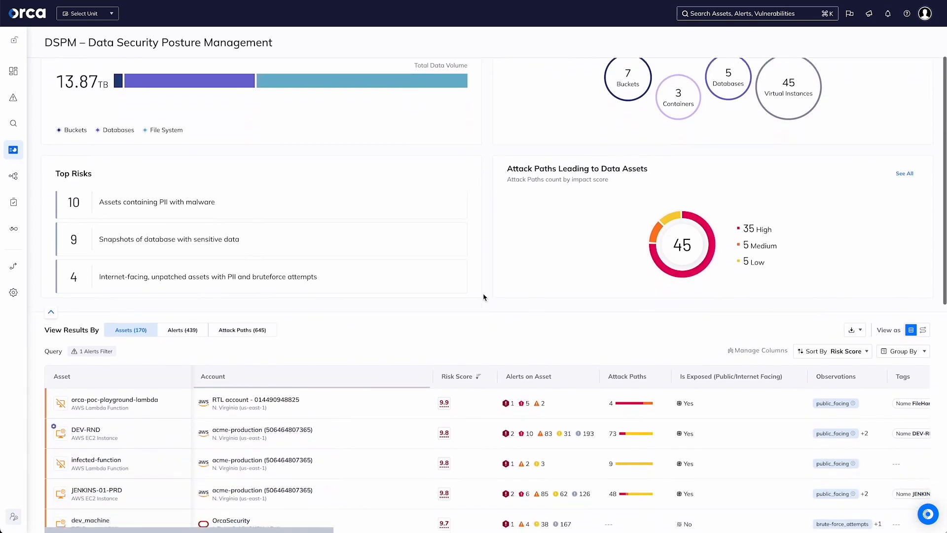
pyautogui.scroll(-3)
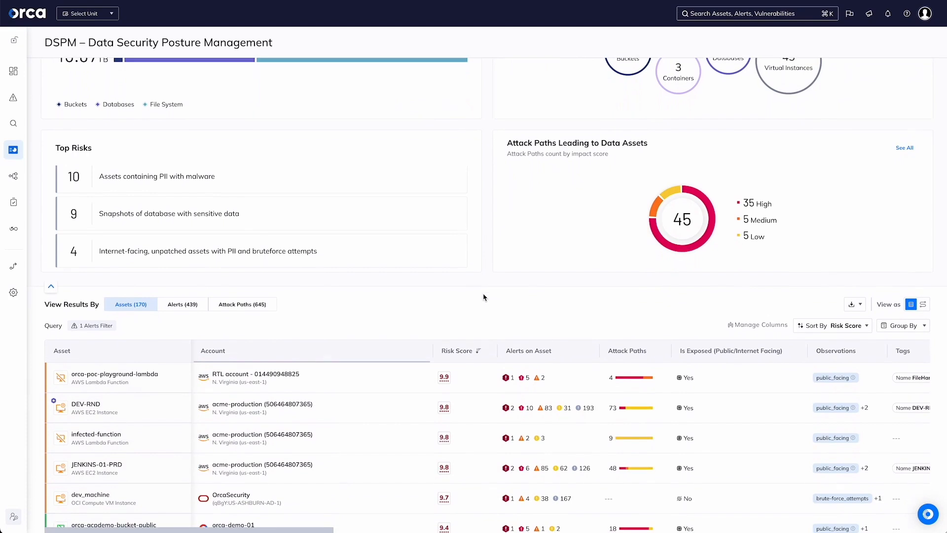
pyautogui.scroll(3)
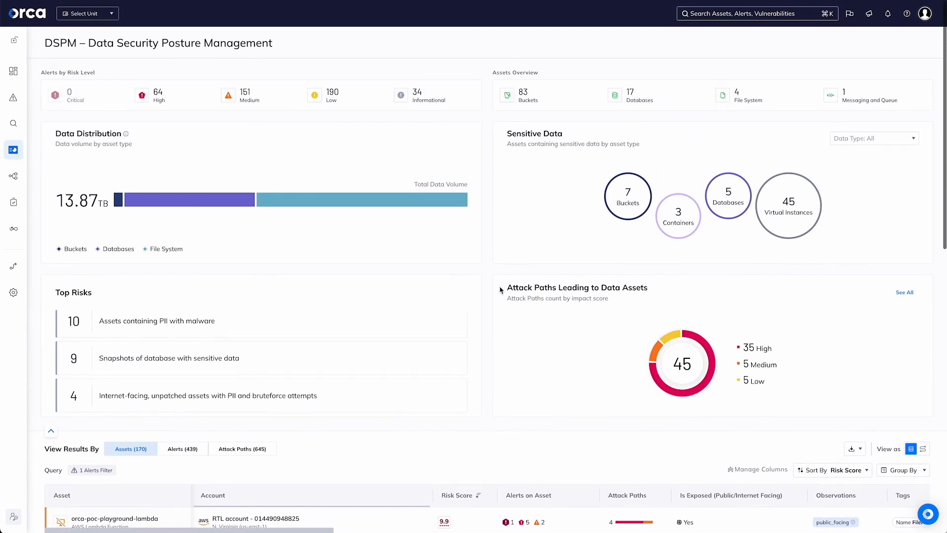
pyautogui.moveTo(679, 215)
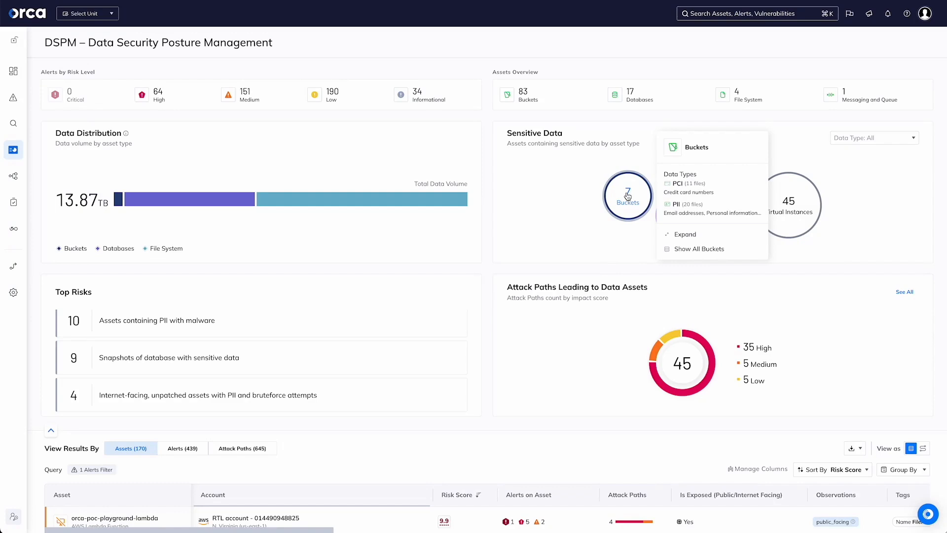
pyautogui.moveTo(728, 251)
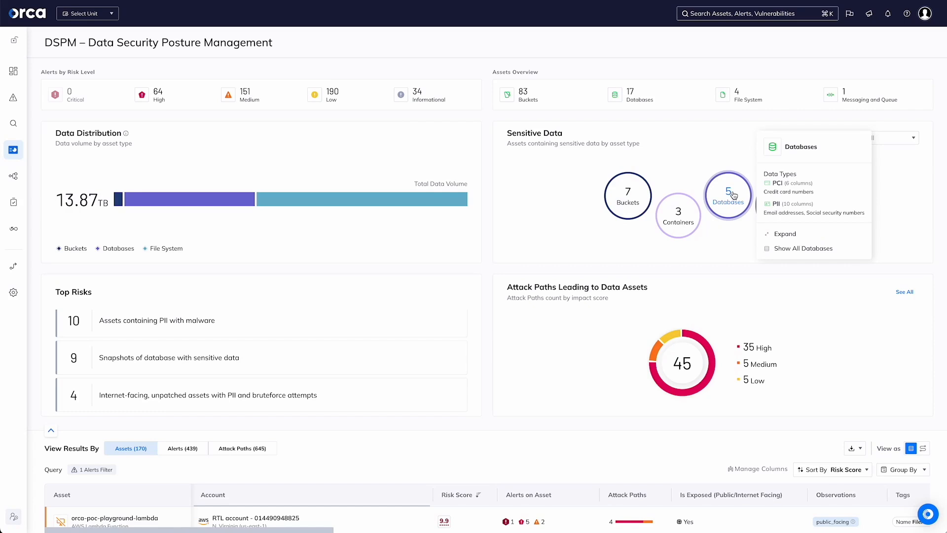
pyautogui.moveTo(678, 162)
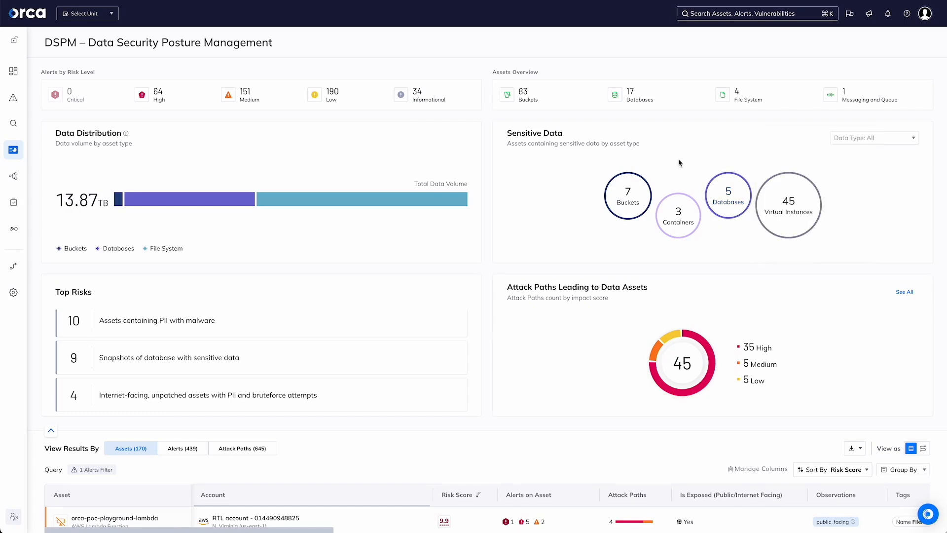
pyautogui.moveTo(528, 238)
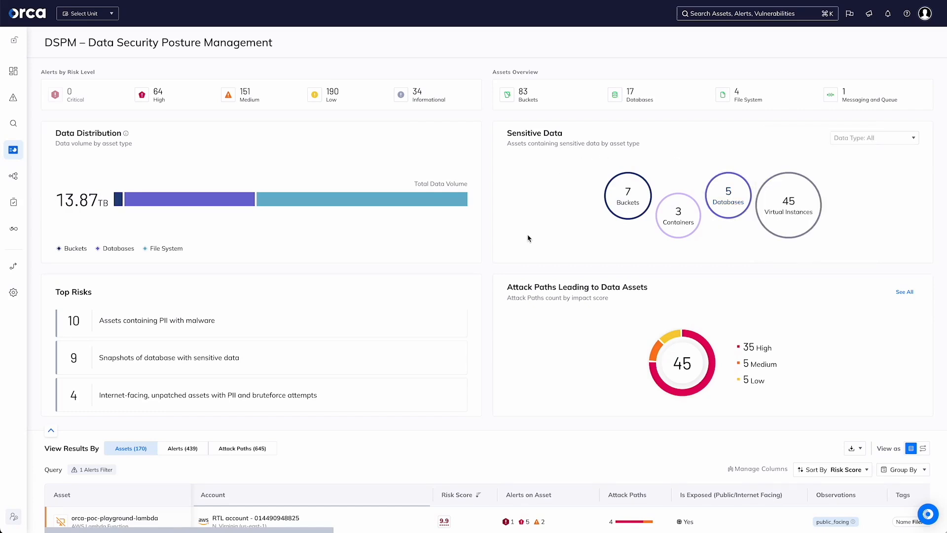
pyautogui.scroll(-3)
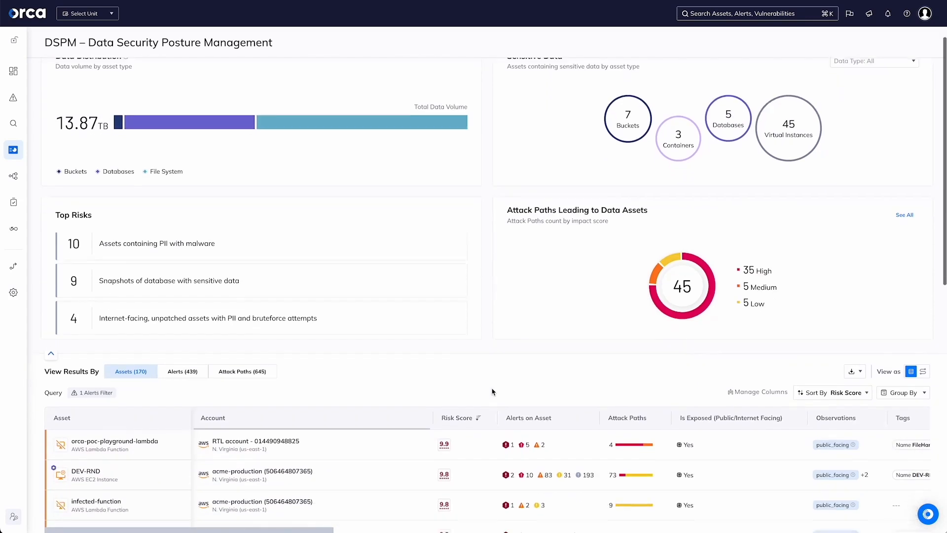
pyautogui.scroll(-3)
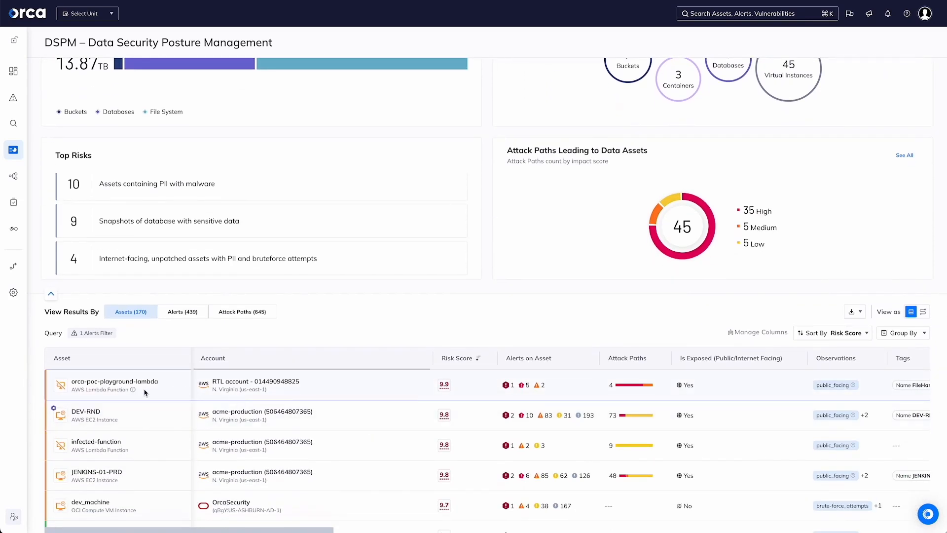
pyautogui.moveTo(140, 387)
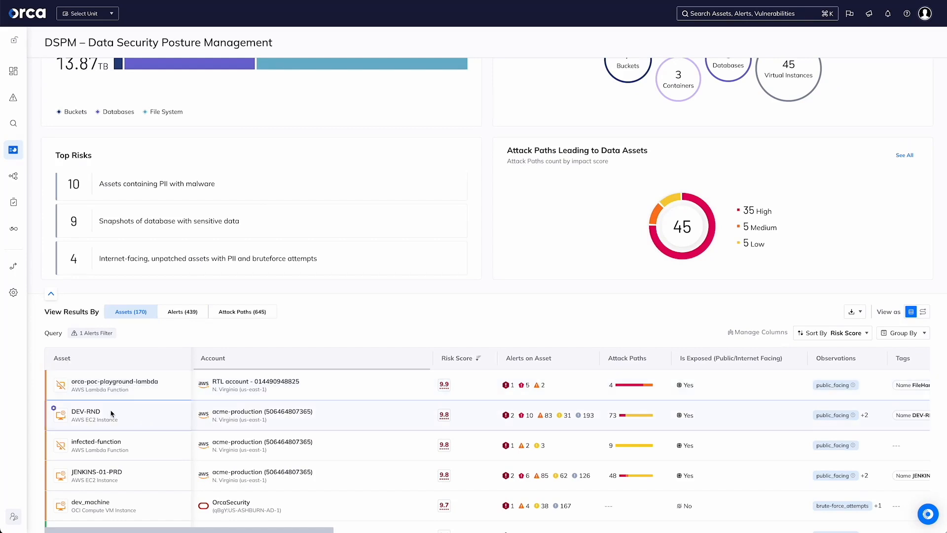
# Step: Open the DEV-RND EC2 instance row to show its side panel with alerts and exposure
pyautogui.click(86, 412)
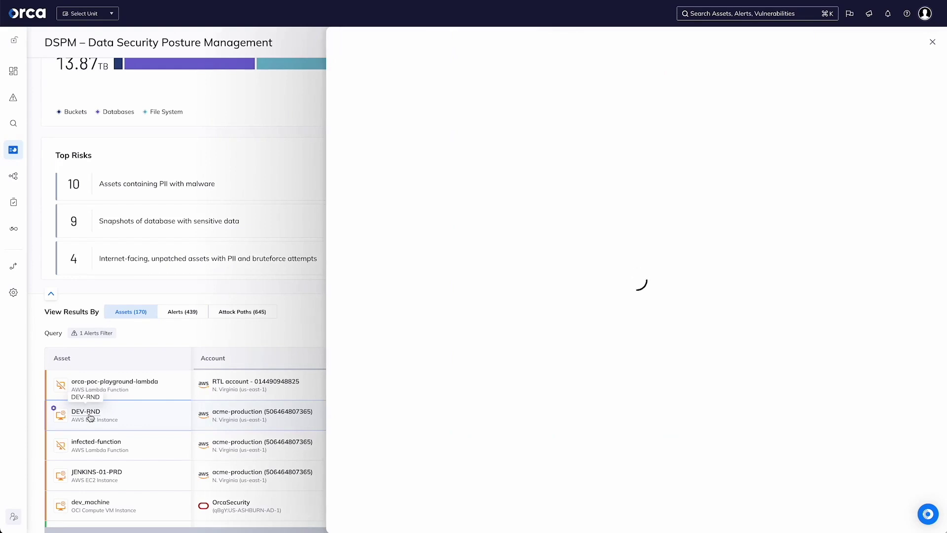
pyautogui.click(85, 411)
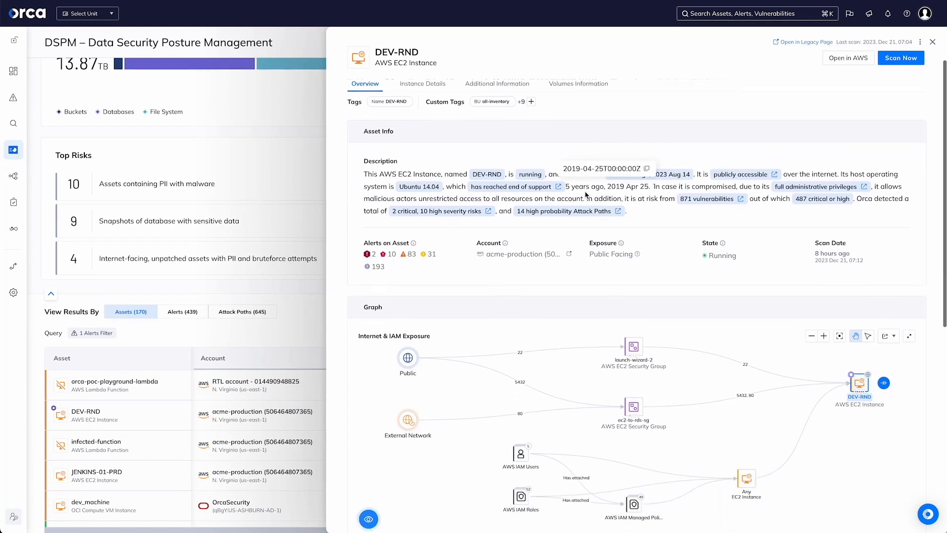
# Step: Scroll the DEV-RND panel to the Graph section showing its Internet & IAM exposure graph
pyautogui.scroll(-3)
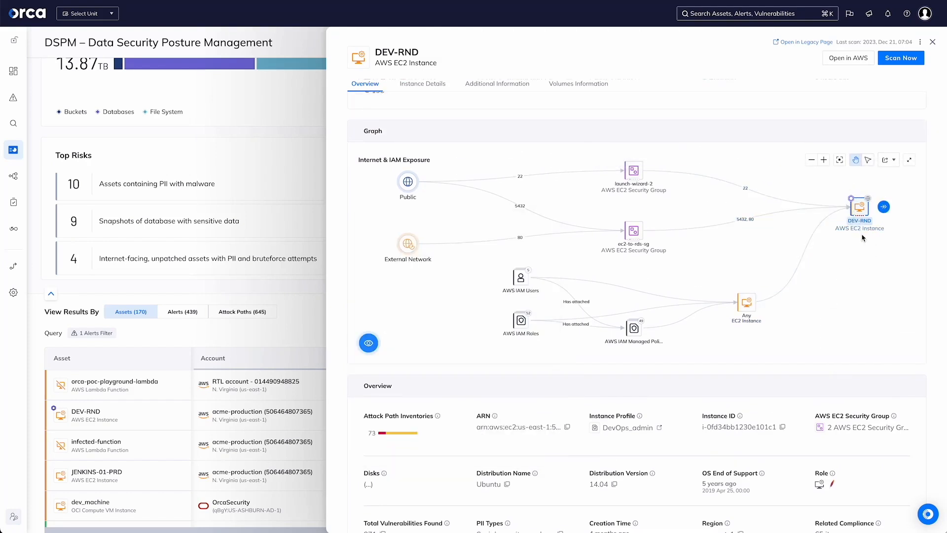
pyautogui.moveTo(854, 272)
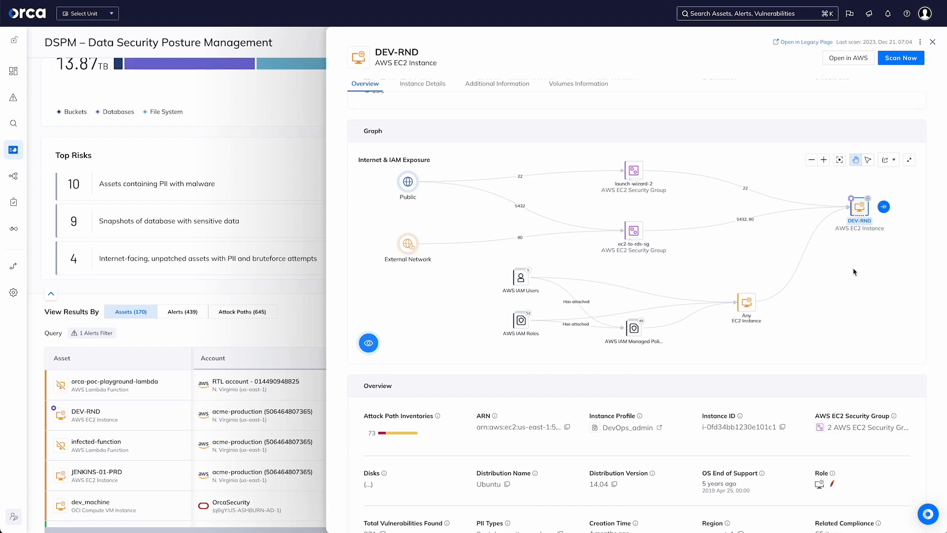
pyautogui.moveTo(803, 261)
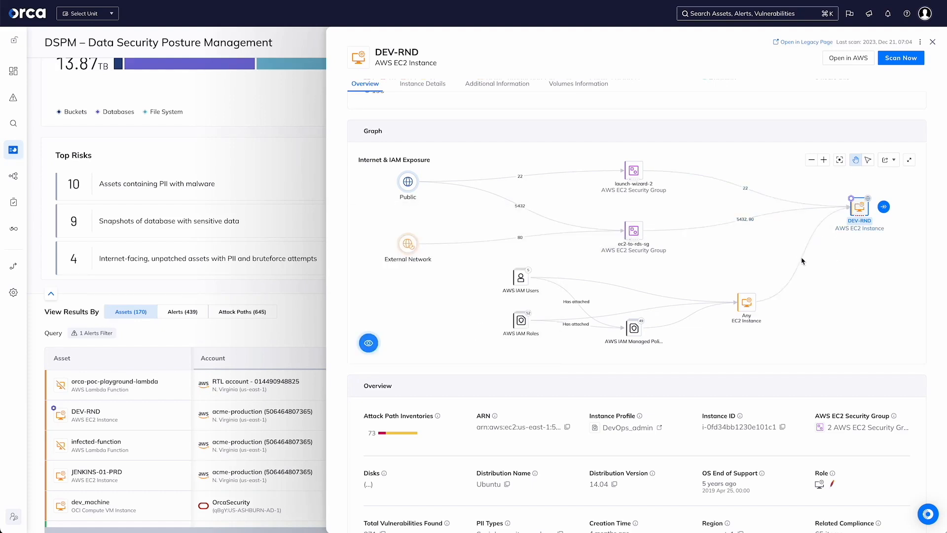
pyautogui.moveTo(633, 327)
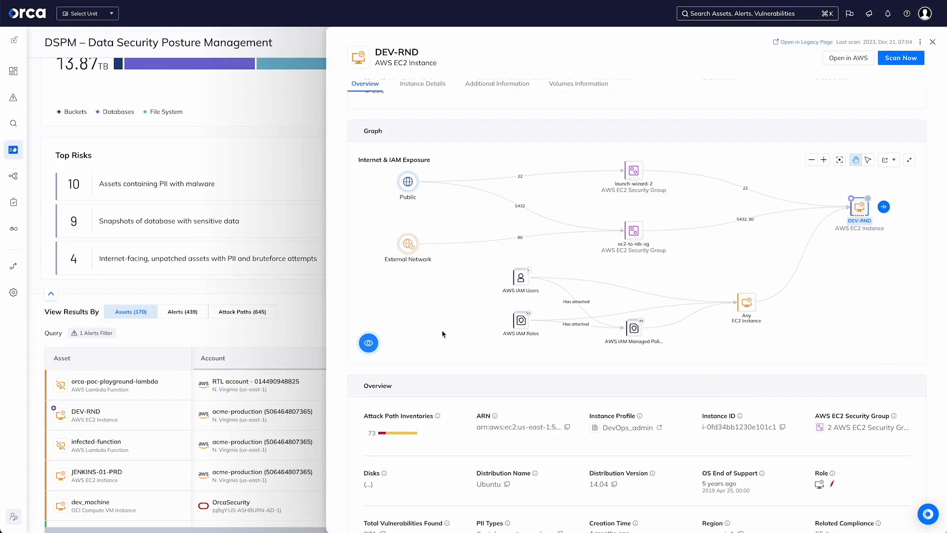
pyautogui.moveTo(530, 376)
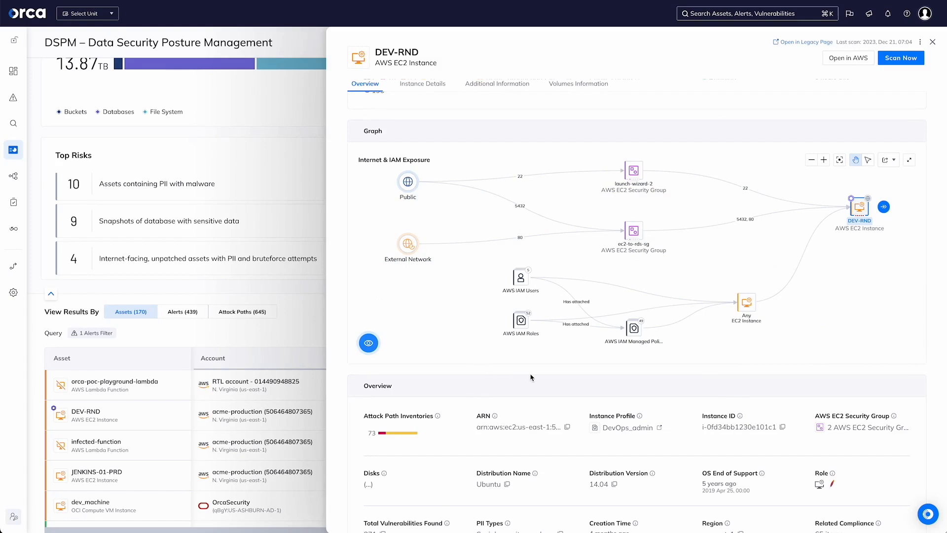
pyautogui.moveTo(708, 375)
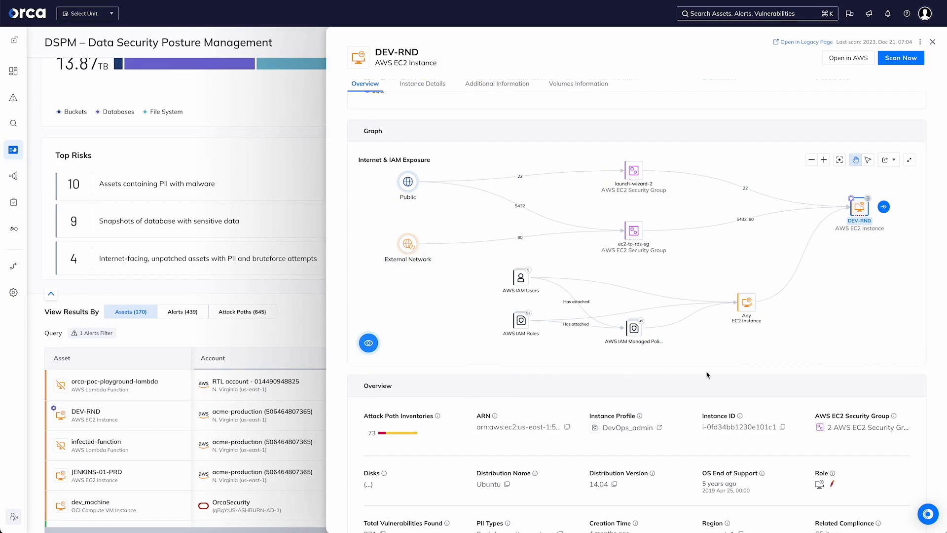
pyautogui.moveTo(866, 284)
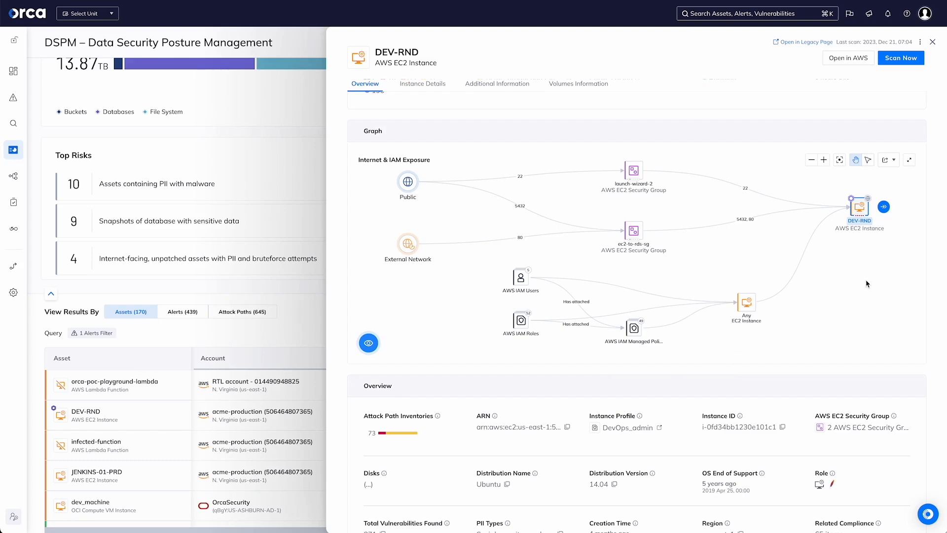